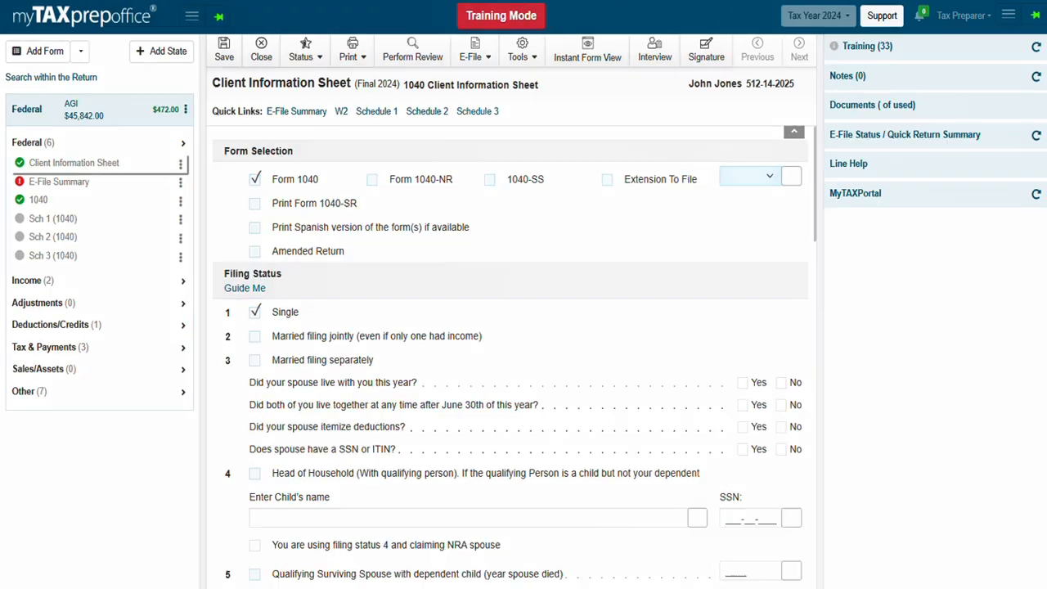
pyautogui.click(59, 181)
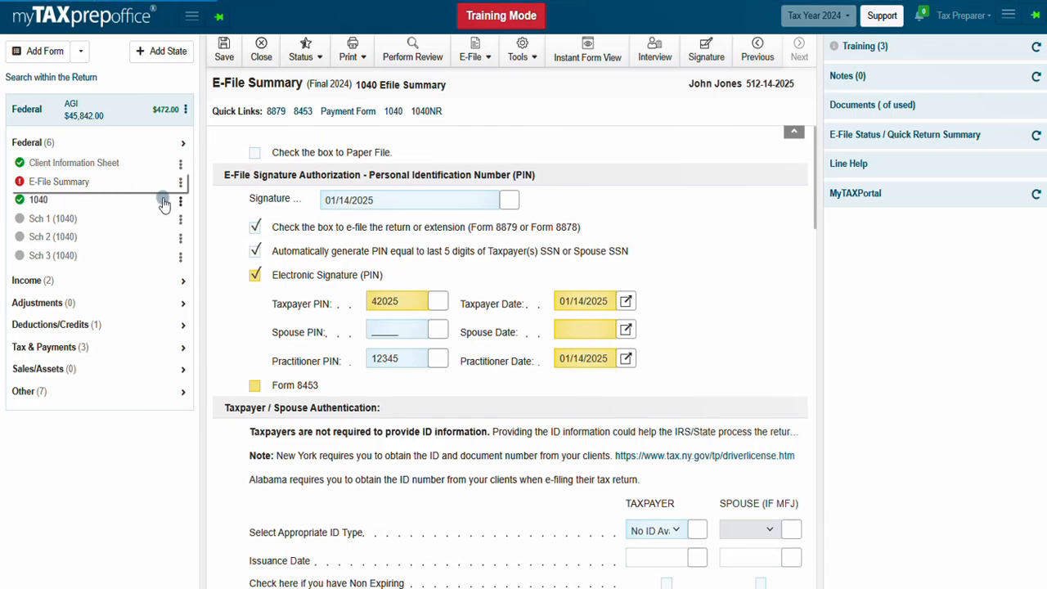
pyautogui.scroll(-3)
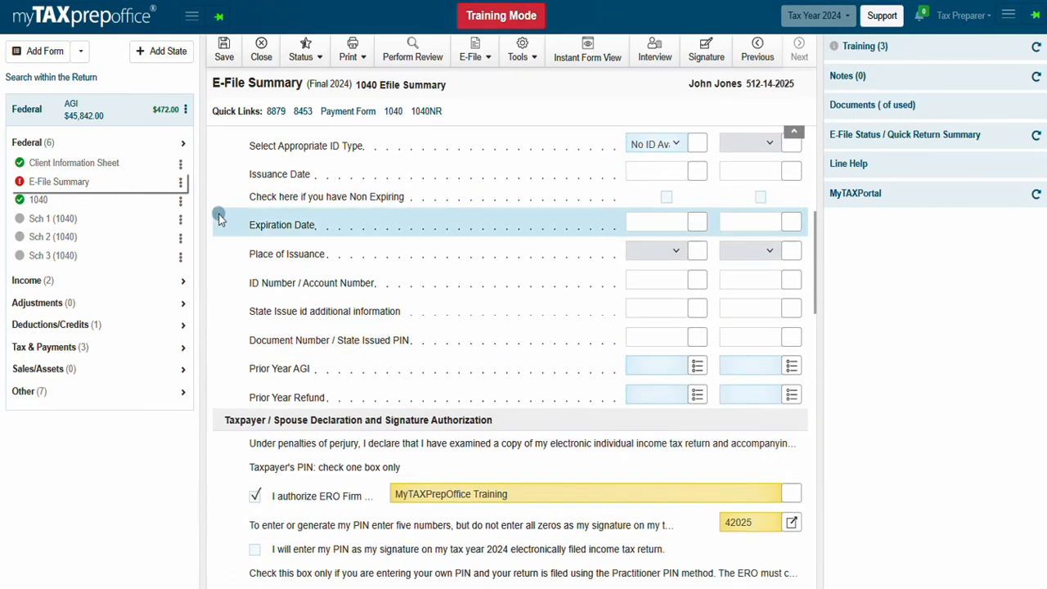
pyautogui.scroll(-3)
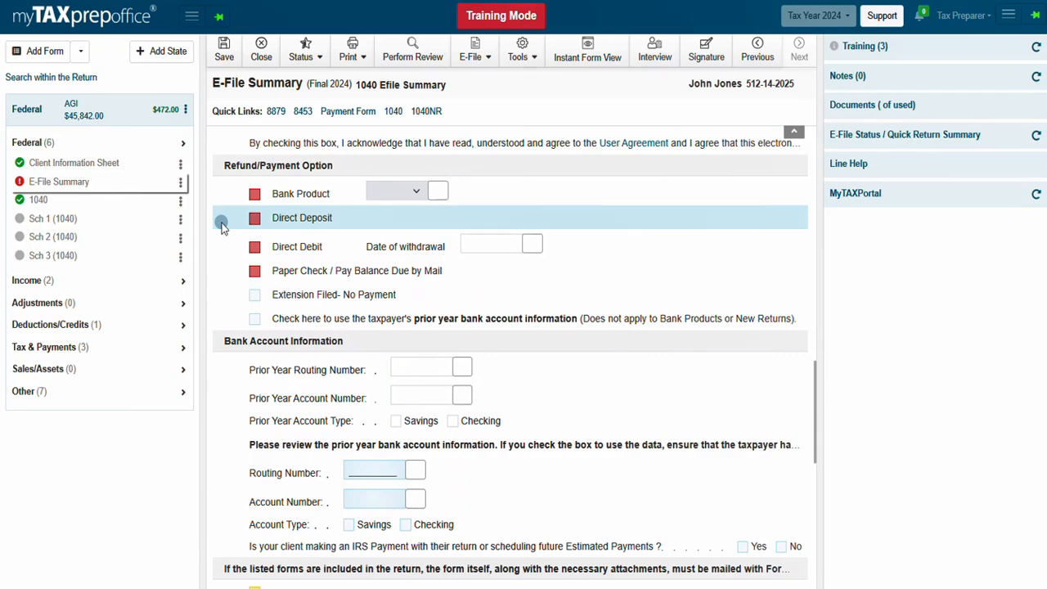
# Step: Select REFUNDO as the refund's bank product, accepting the auto-filled routing and checking account numbers
pyautogui.click(256, 194)
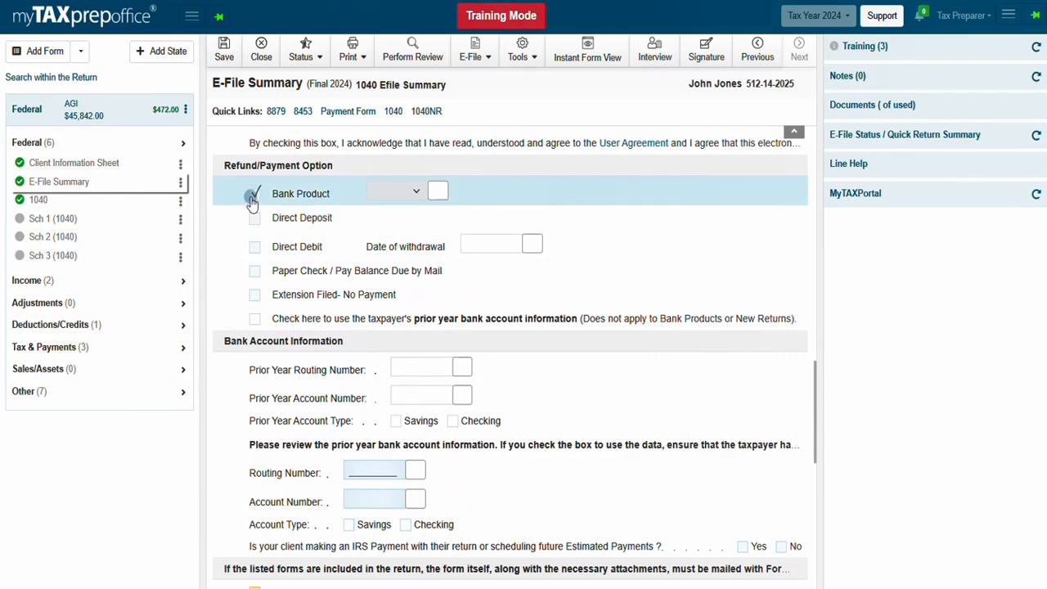
pyautogui.click(255, 193)
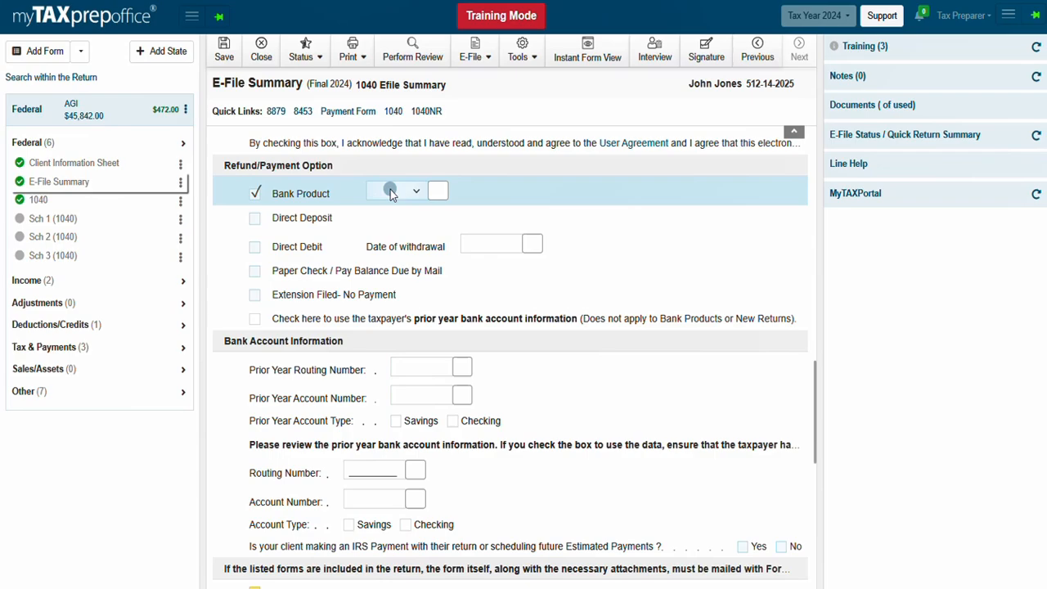
pyautogui.click(416, 190)
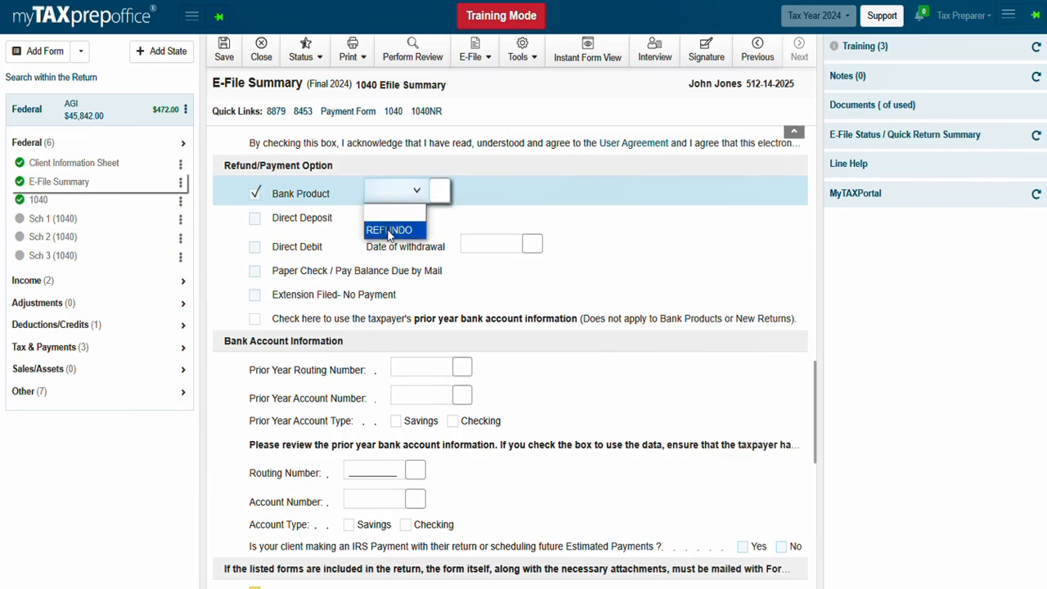
pyautogui.click(389, 229)
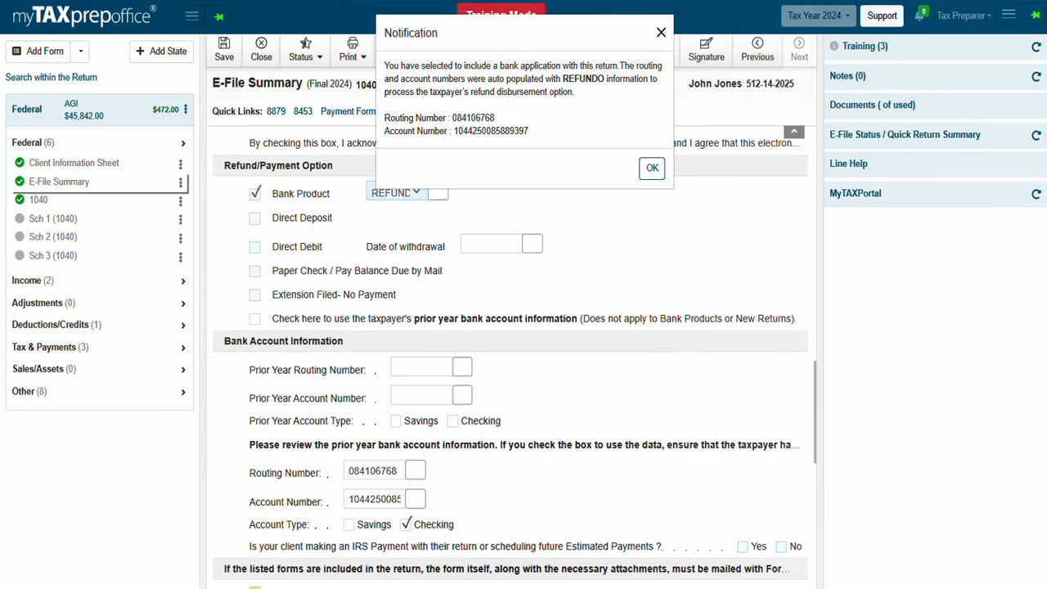
pyautogui.moveTo(703, 183)
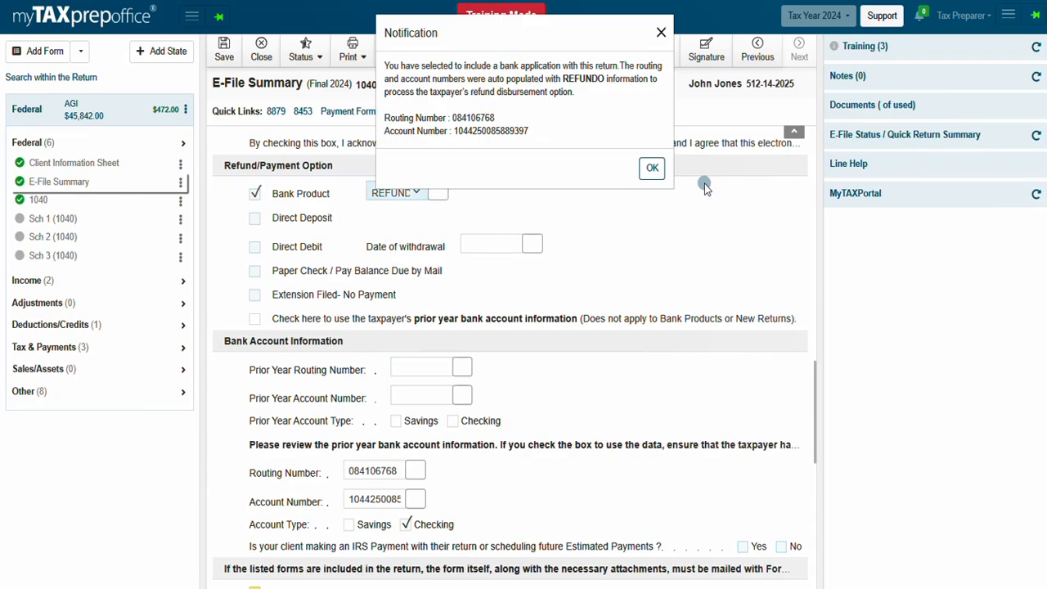
pyautogui.click(651, 167)
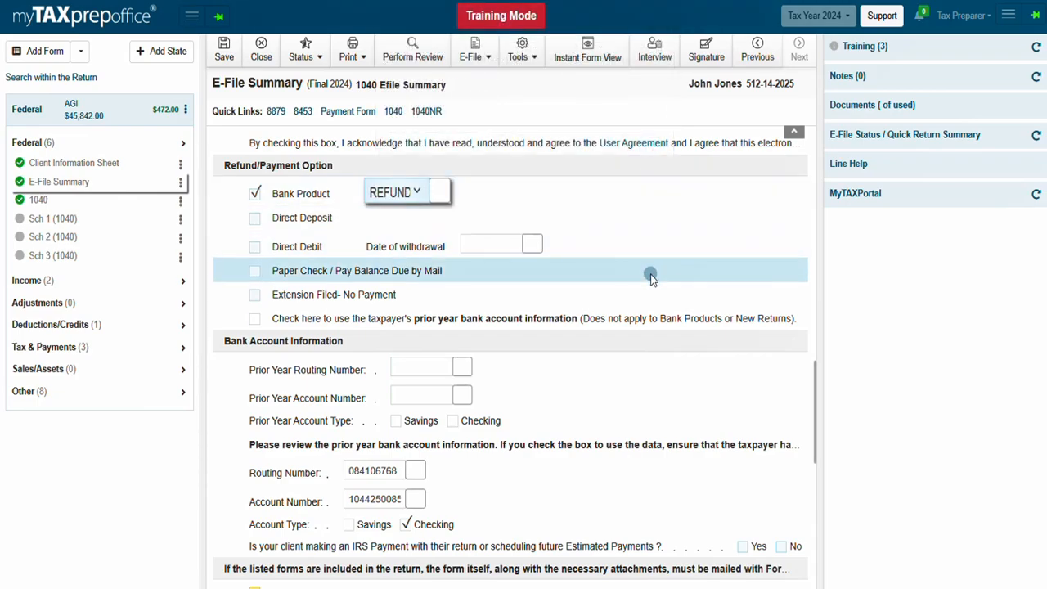
# Step: Bring up the Refundo Bank Application from the return's Other forms group
pyautogui.scroll(-3)
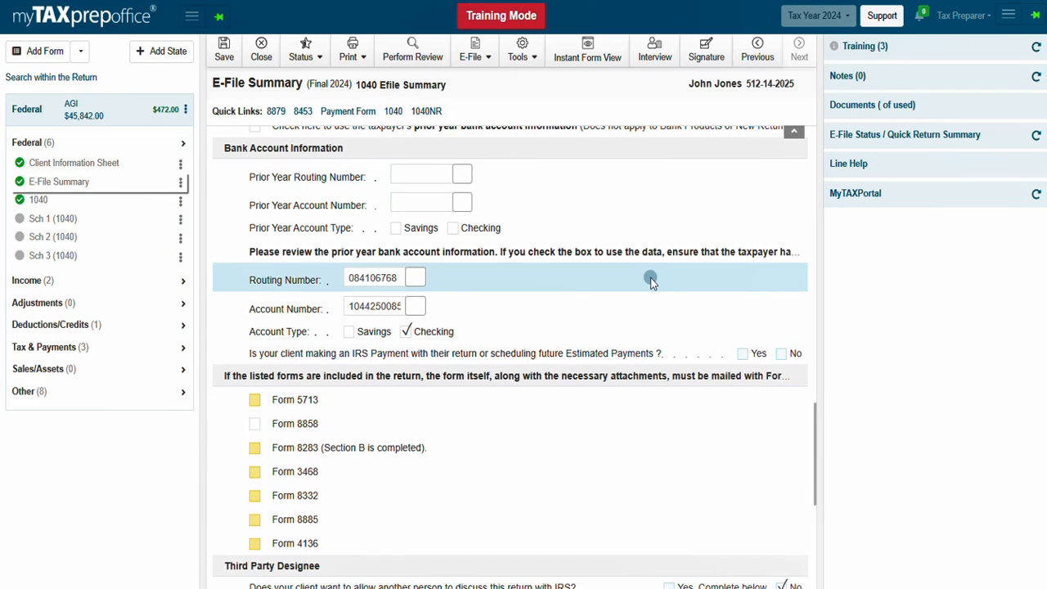
pyautogui.moveTo(625, 281)
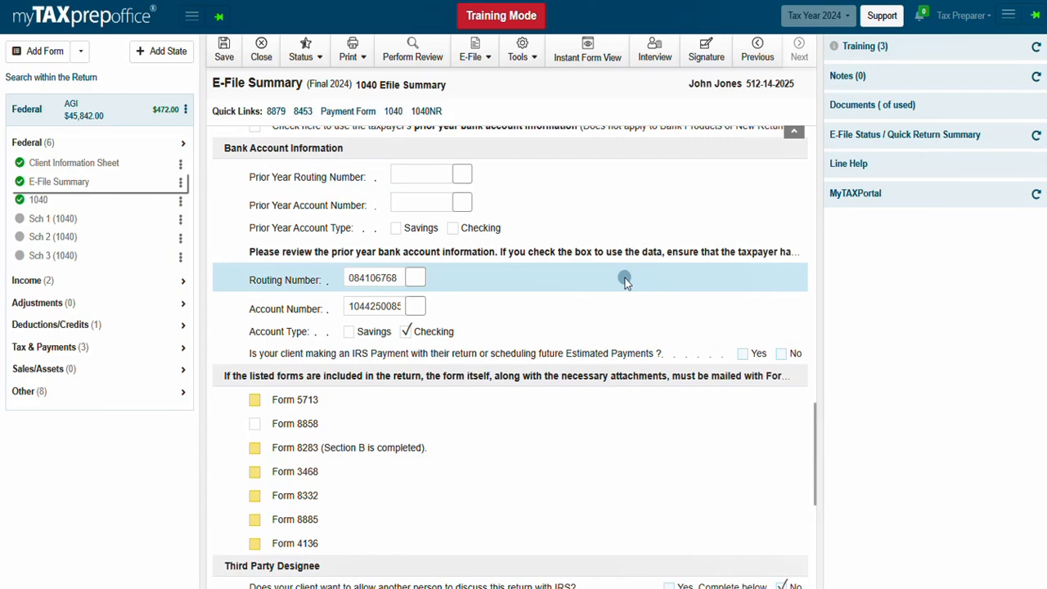
pyautogui.moveTo(553, 308)
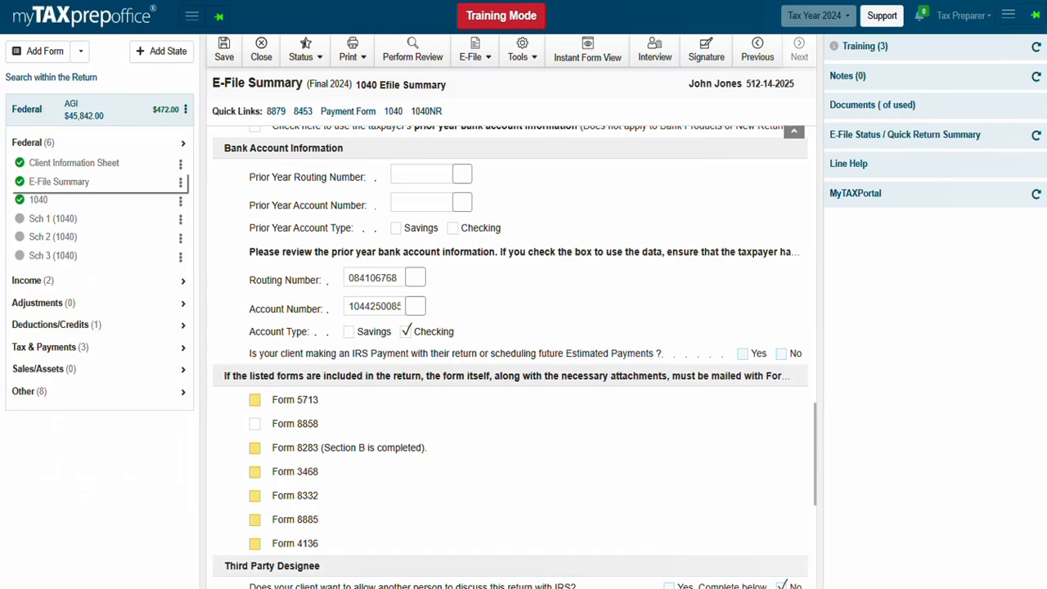
pyautogui.click(30, 391)
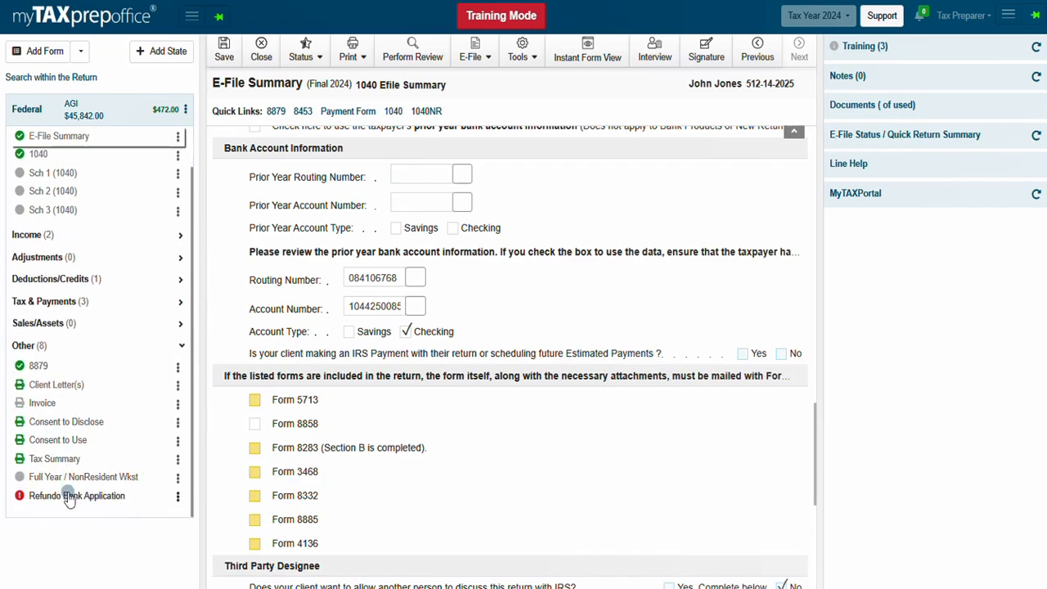
pyautogui.moveTo(68, 496)
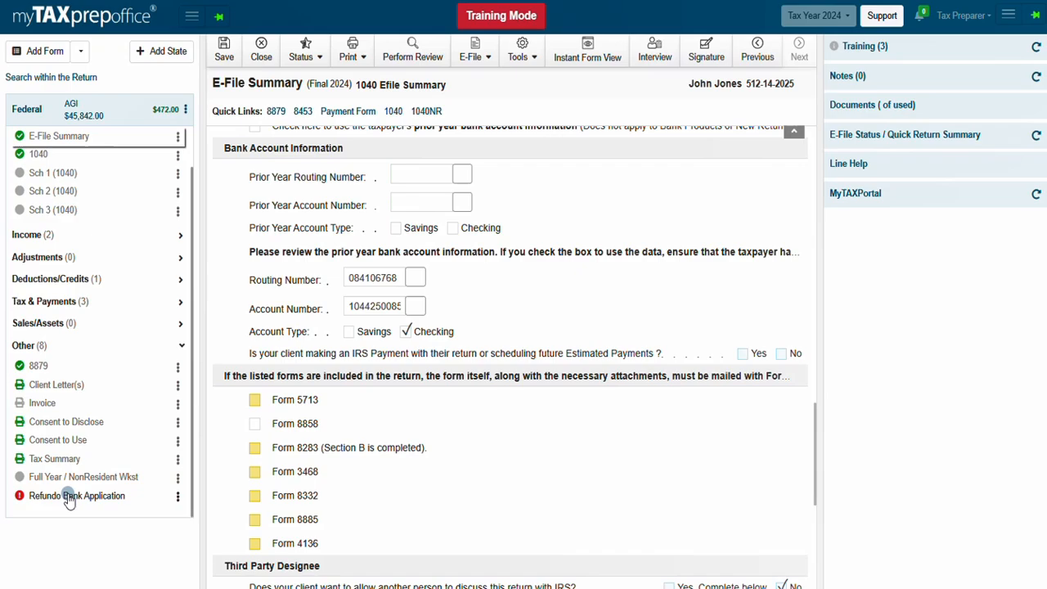
pyautogui.click(77, 496)
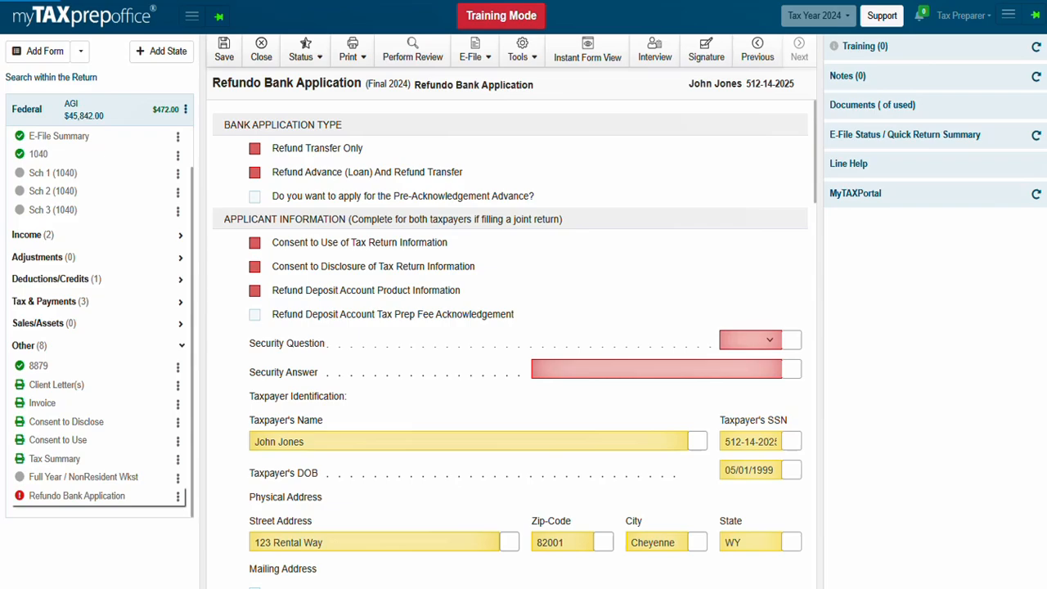
pyautogui.moveTo(824, 275)
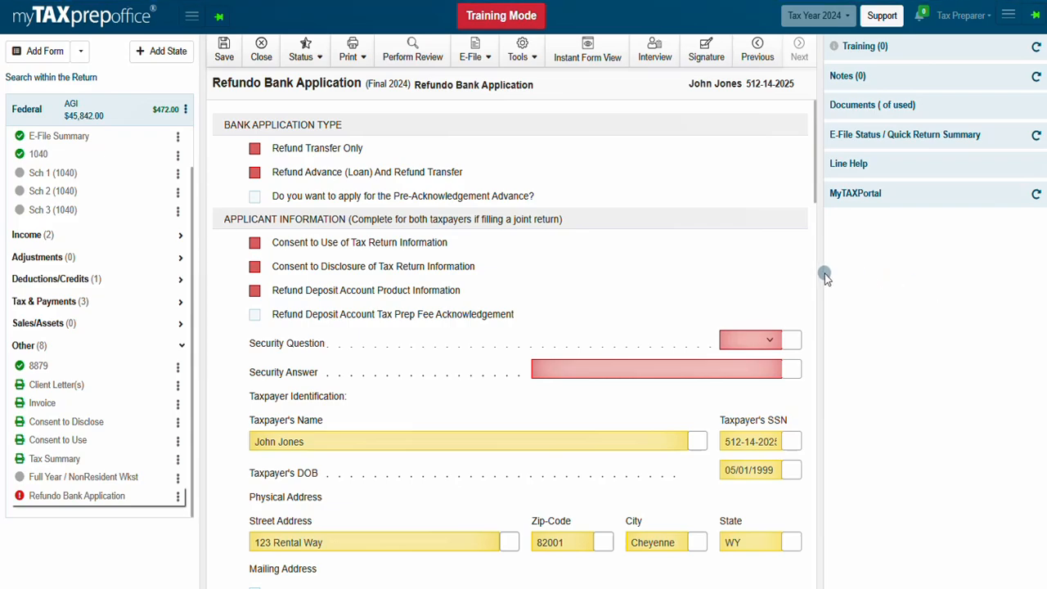
# Step: Enter home phone (307)555-12 on the Refundo Bank Application
pyautogui.scroll(-3)
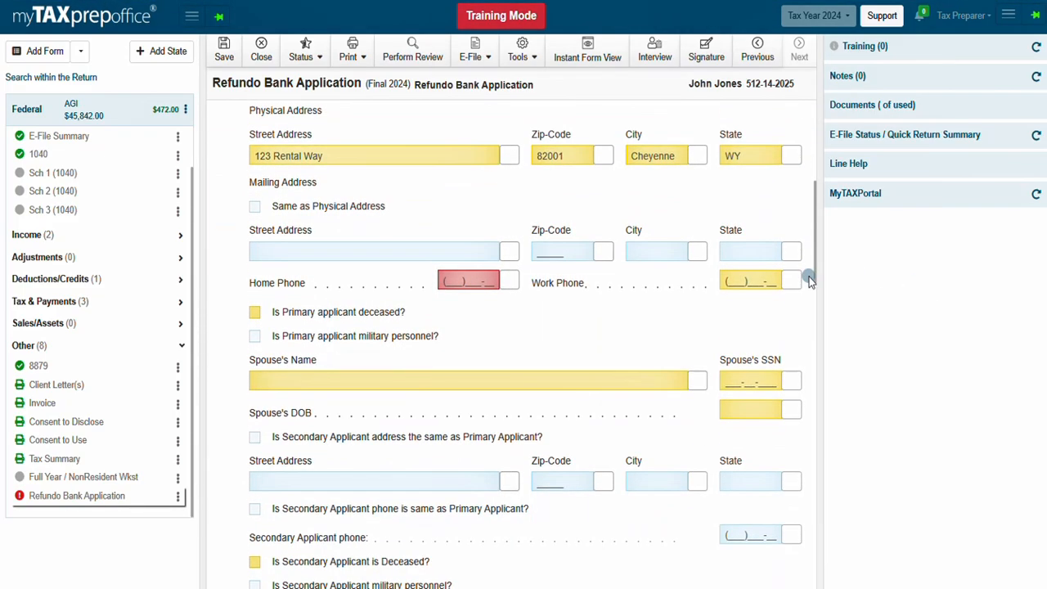
pyautogui.scroll(-3)
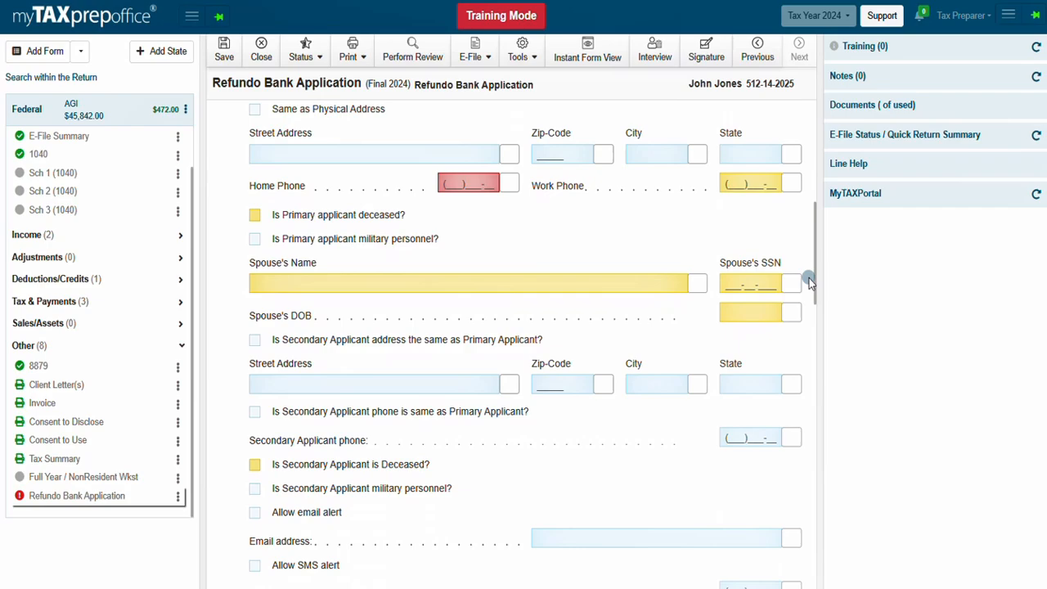
pyautogui.moveTo(808, 284)
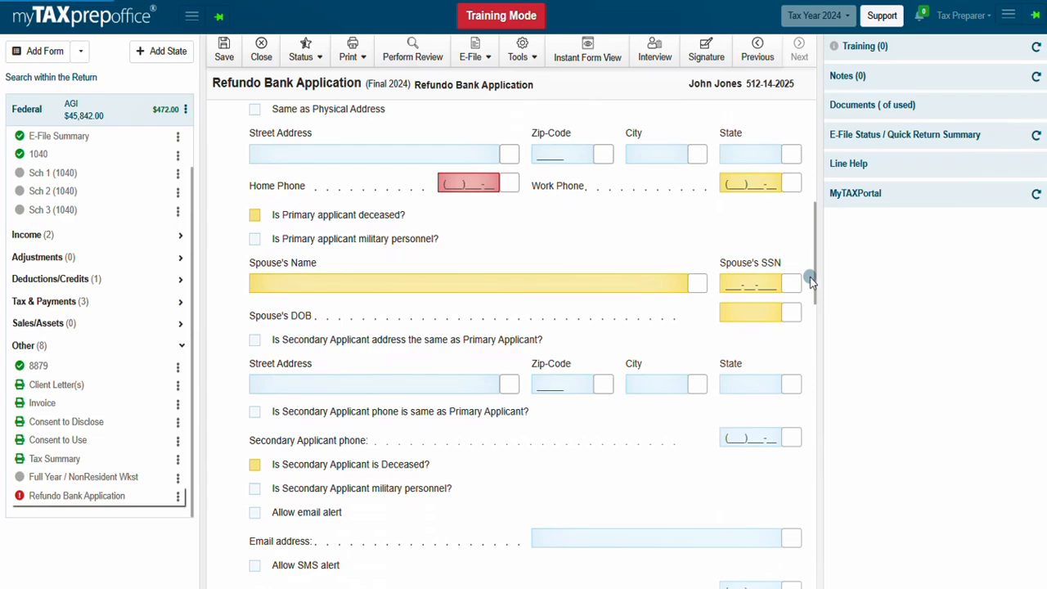
pyautogui.write('(307)555-12')
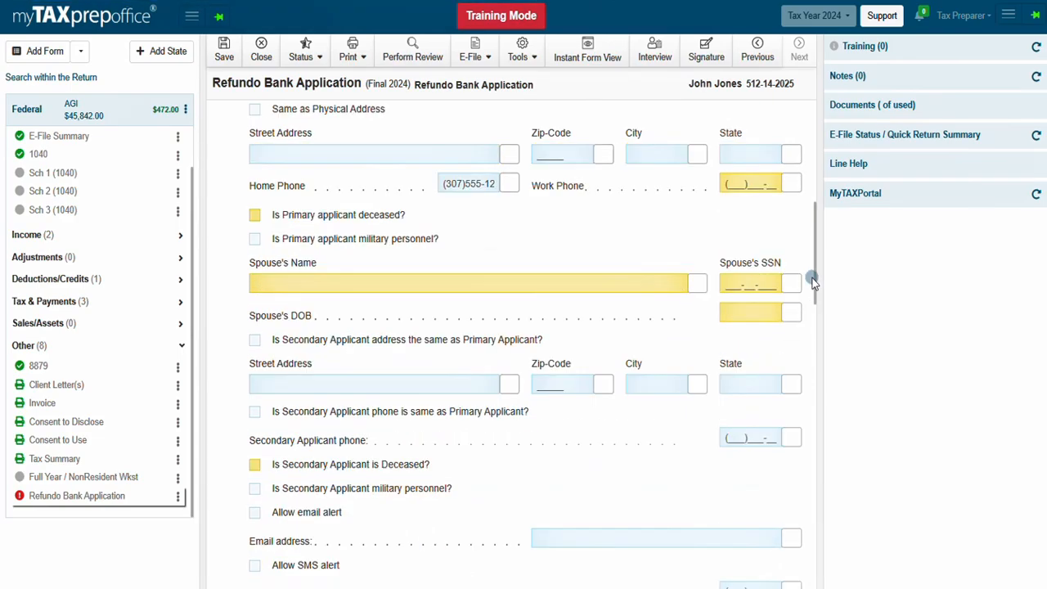
pyautogui.scroll(-3)
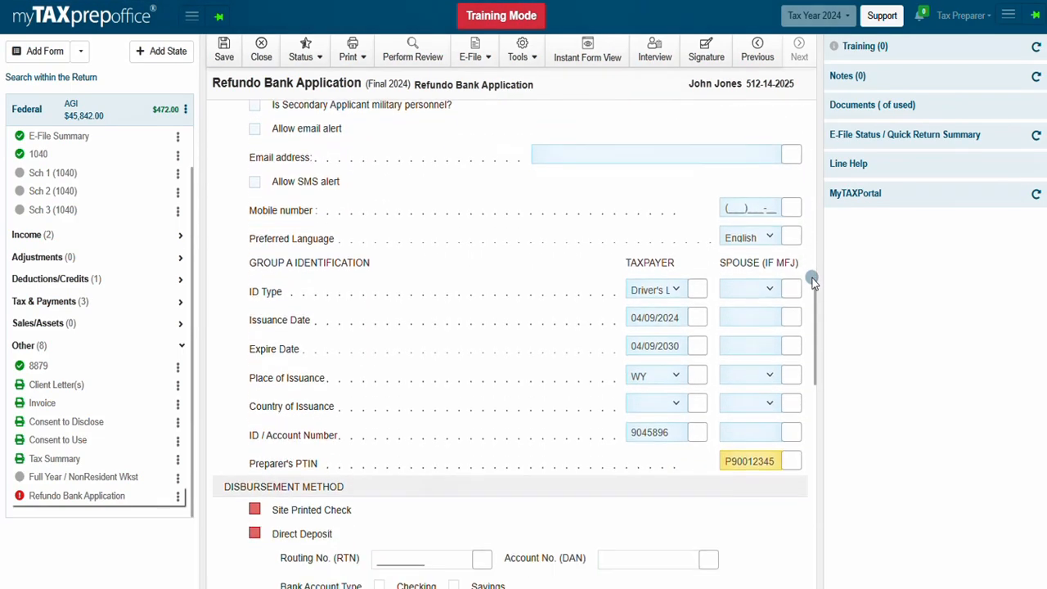
# Step: Scroll to the Disbursement Method section of the Refundo Bank Application
pyautogui.scroll(-3)
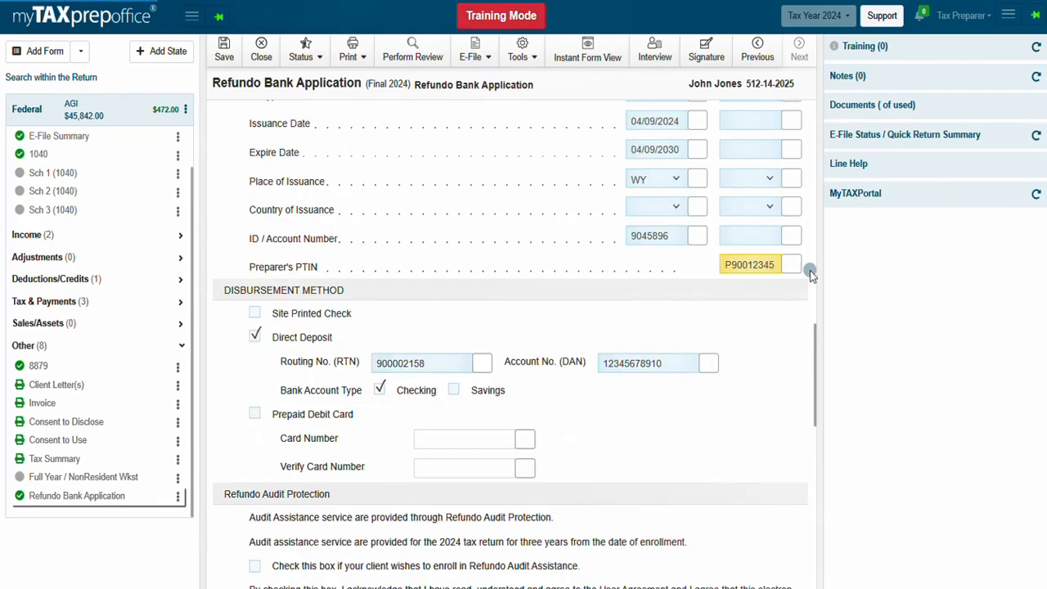
pyautogui.scroll(-3)
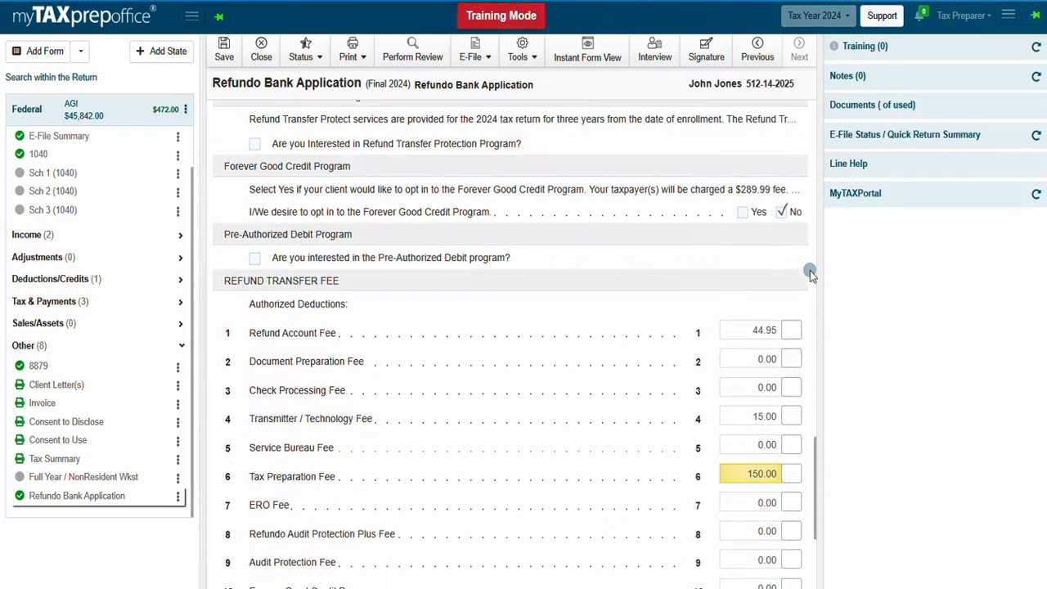
pyautogui.scroll(-3)
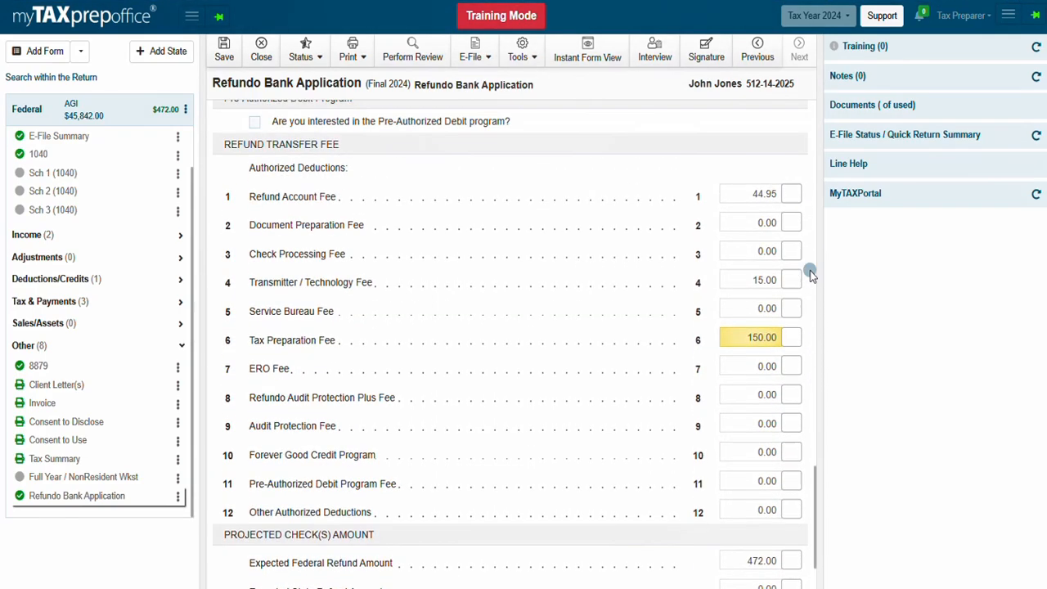
pyautogui.click(291, 197)
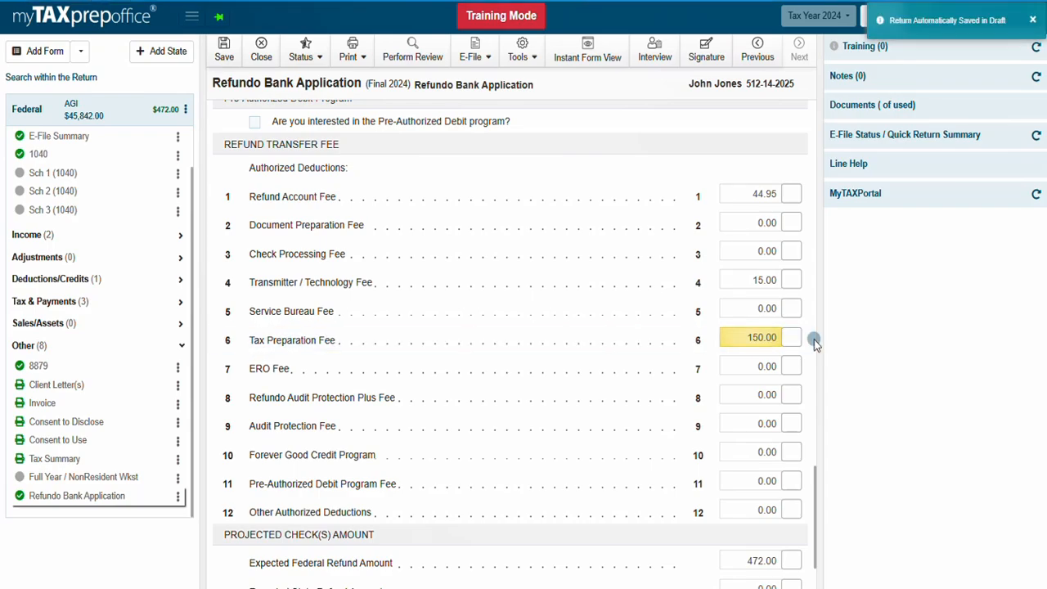
pyautogui.click(752, 337)
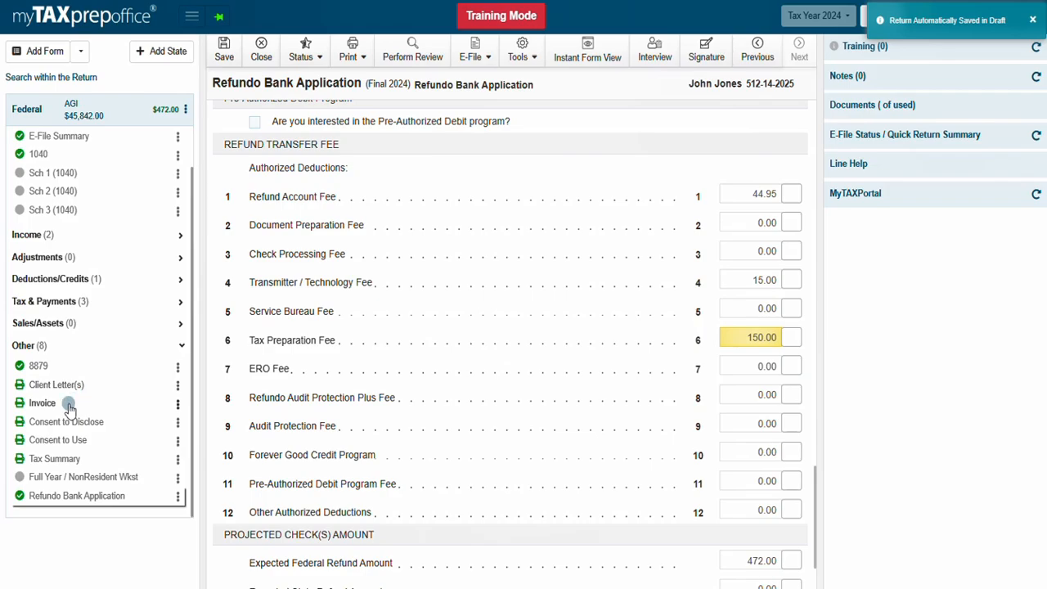
pyautogui.scroll(-3)
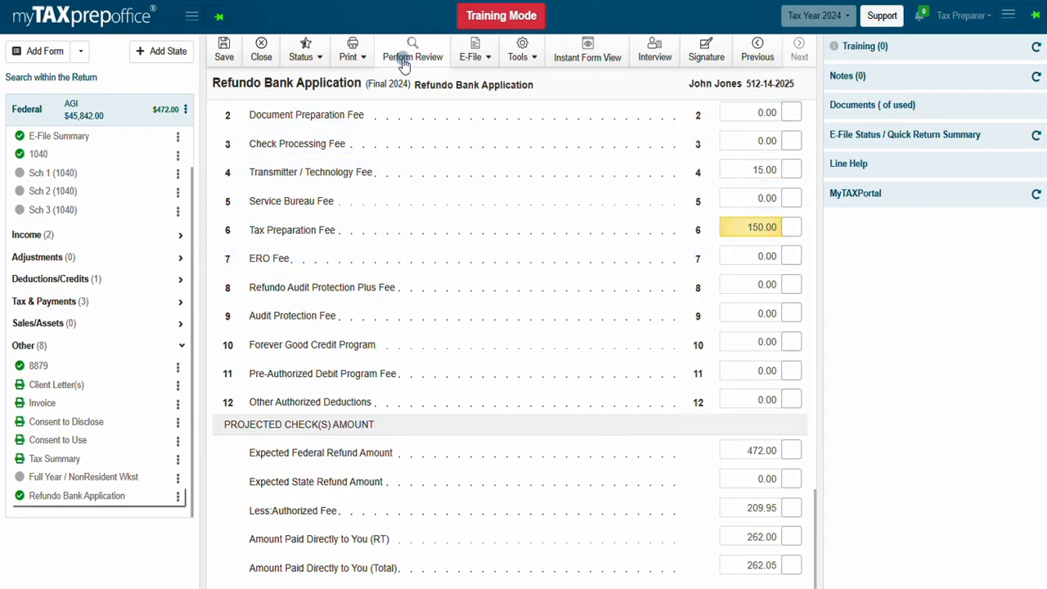
pyautogui.moveTo(412, 49)
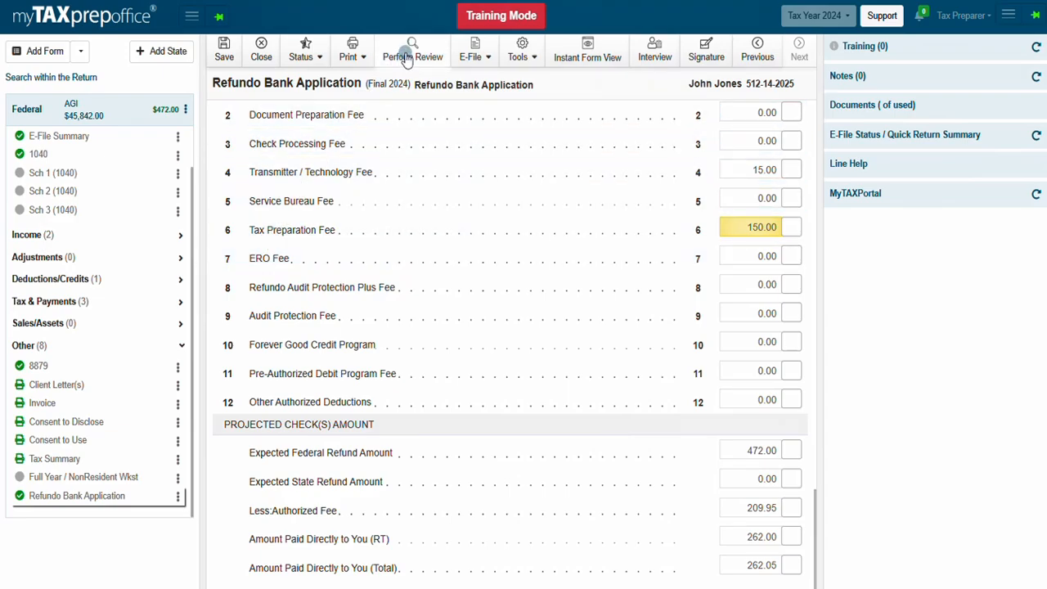